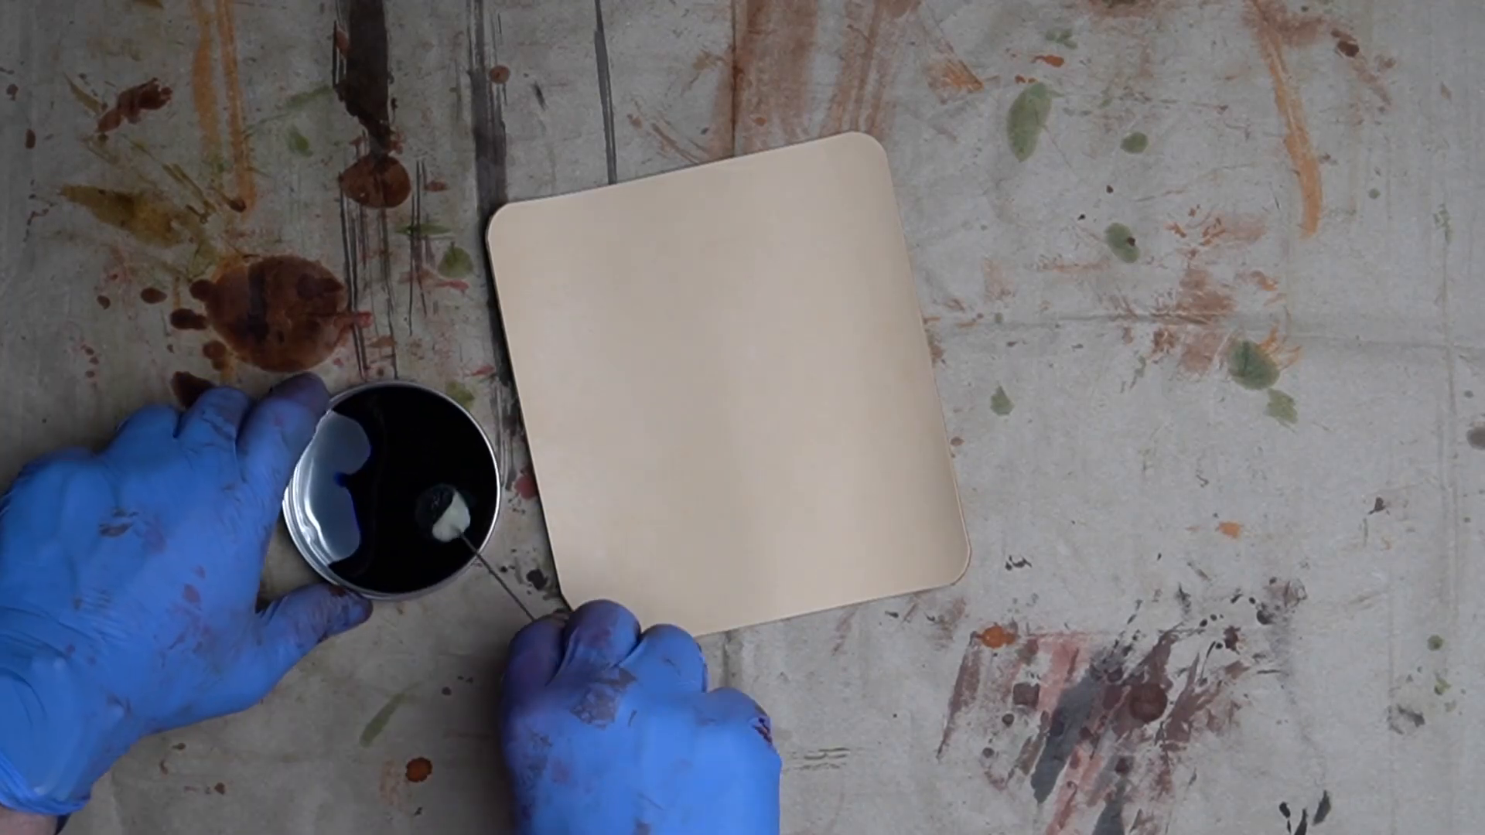
drag(473, 531, 852, 568)
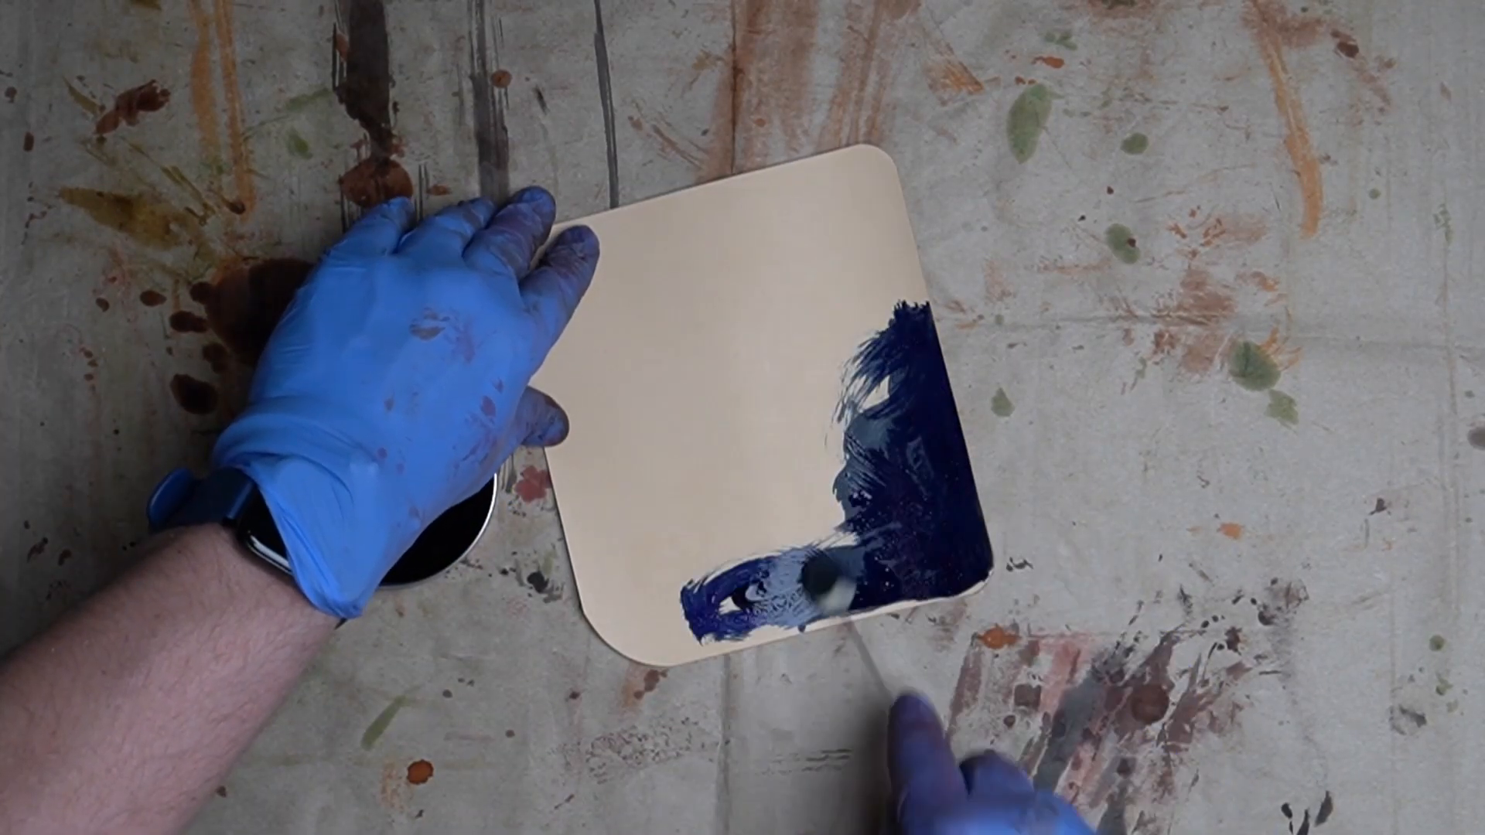